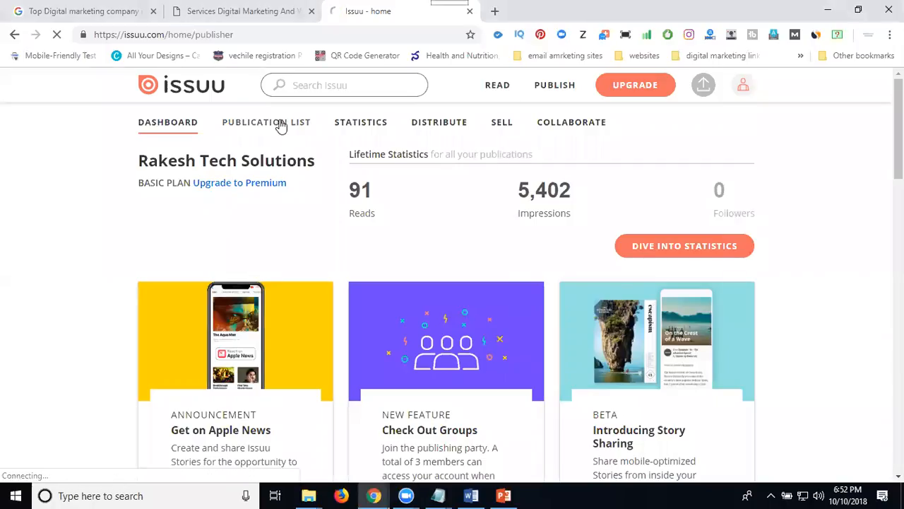
# Show the publication list and open 'Top Digital marketing company in madhapur' for viewing
pyautogui.click(266, 122)
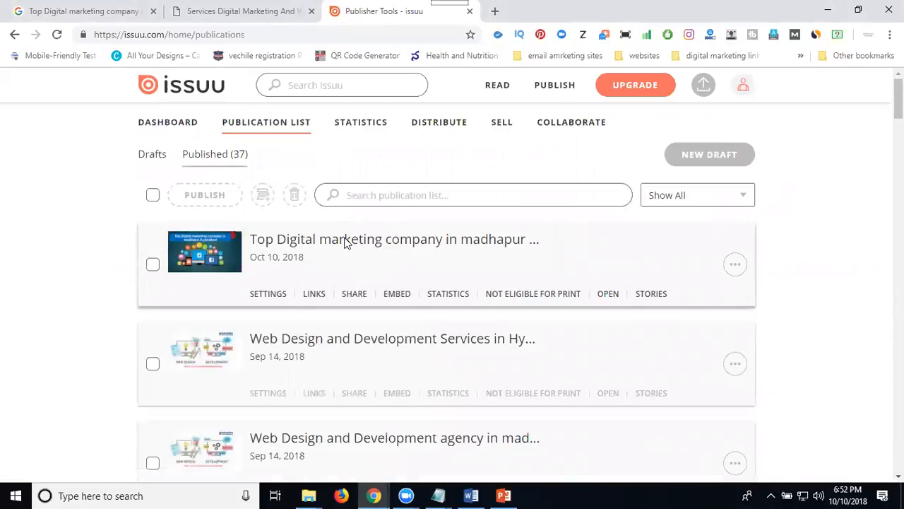
pyautogui.moveTo(638, 305)
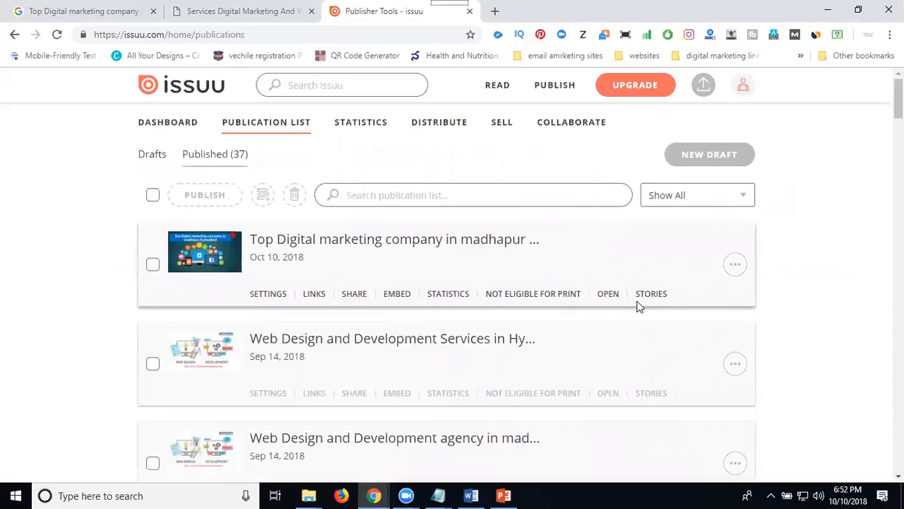
pyautogui.click(607, 292)
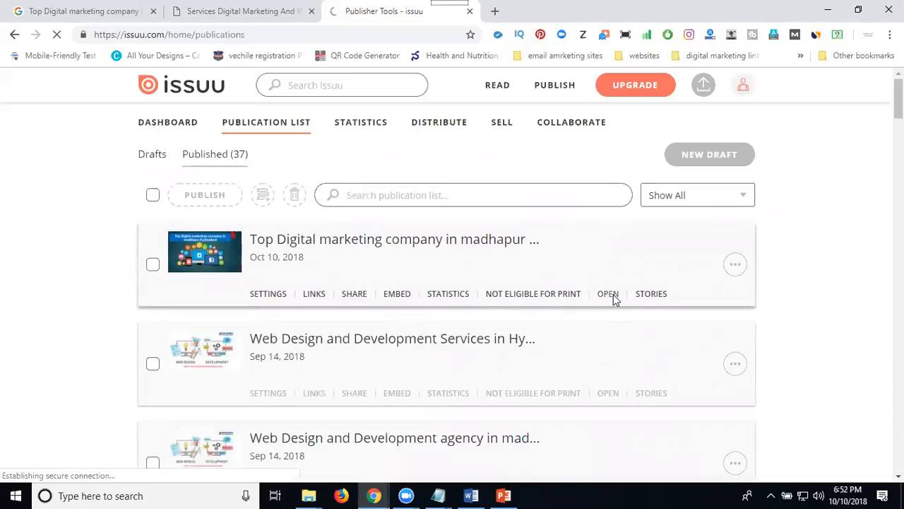
pyautogui.click(608, 293)
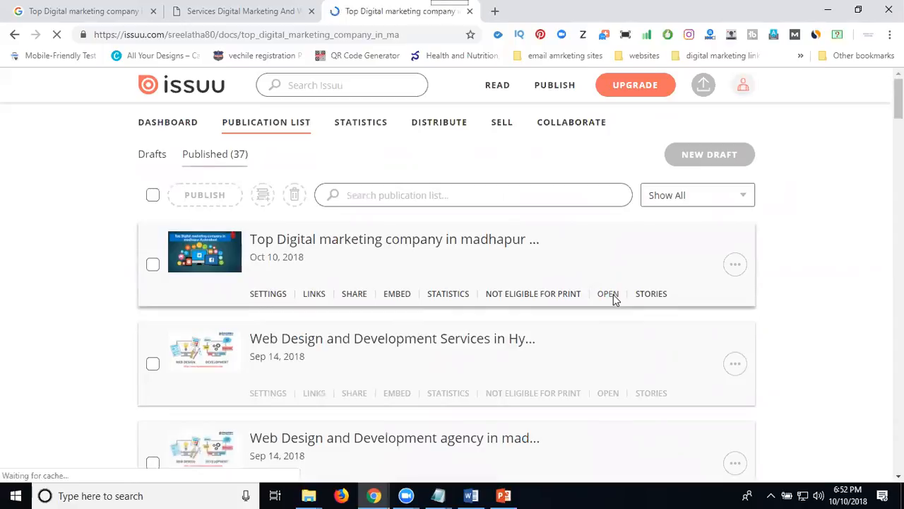
pyautogui.click(607, 292)
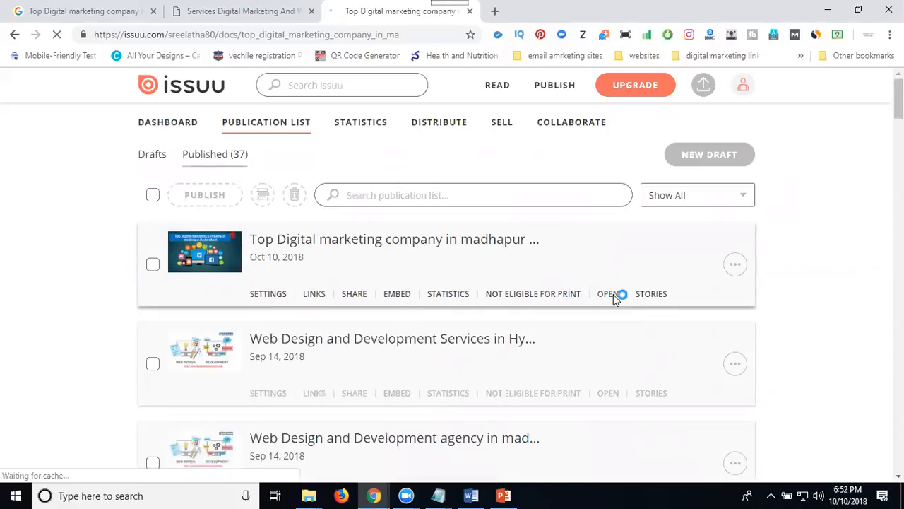
# Flip through the SEO, SMO/SMM, SMS Marketing pages up to the Mobile App Promotion spread
pyautogui.click(608, 292)
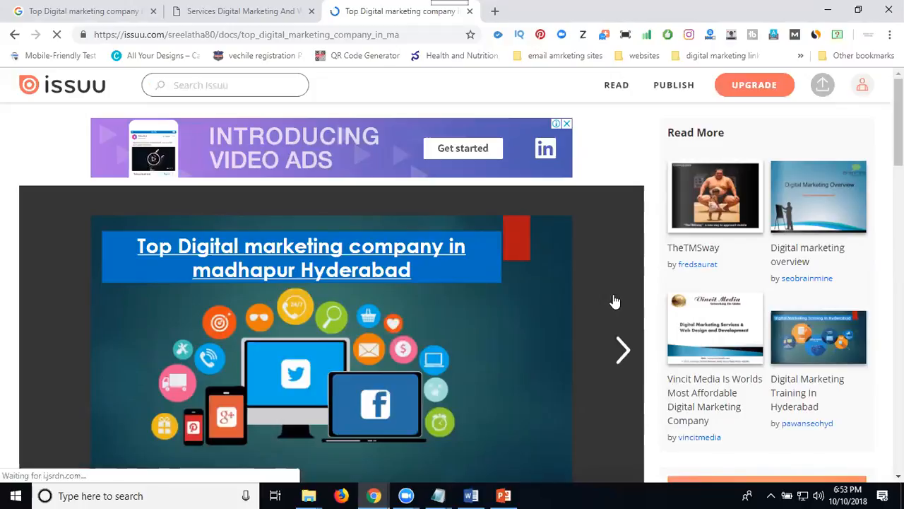
pyautogui.moveTo(619, 359)
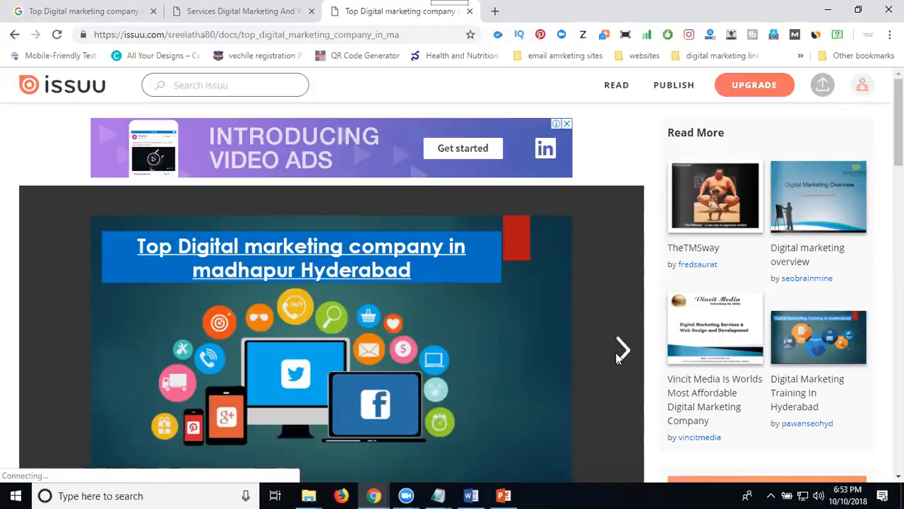
pyautogui.click(622, 351)
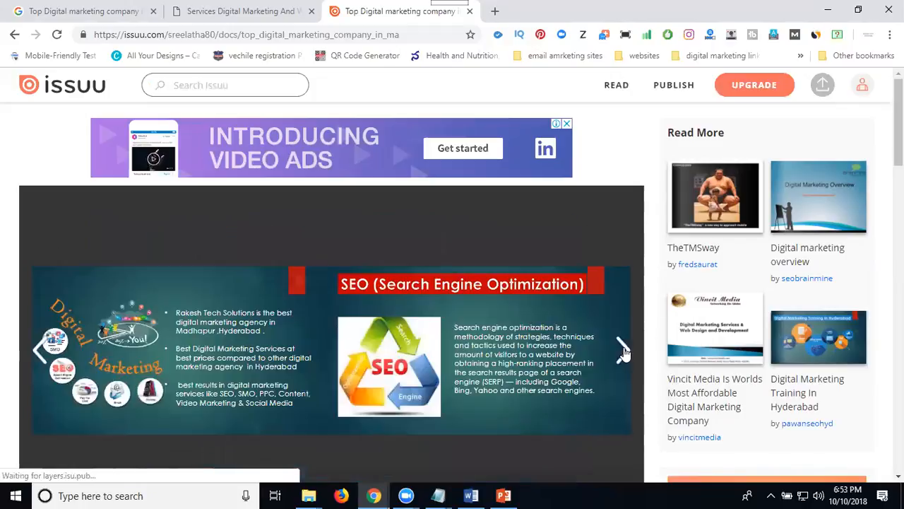
pyautogui.click(622, 350)
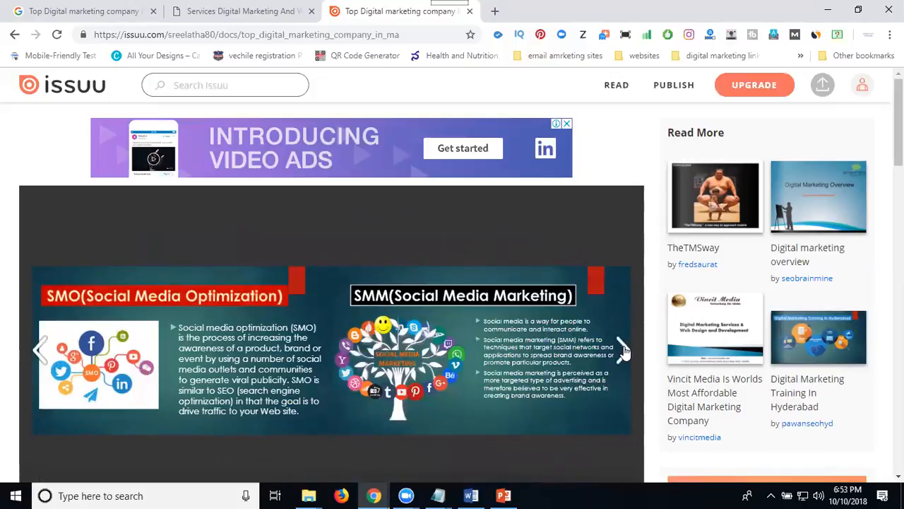
pyautogui.click(621, 351)
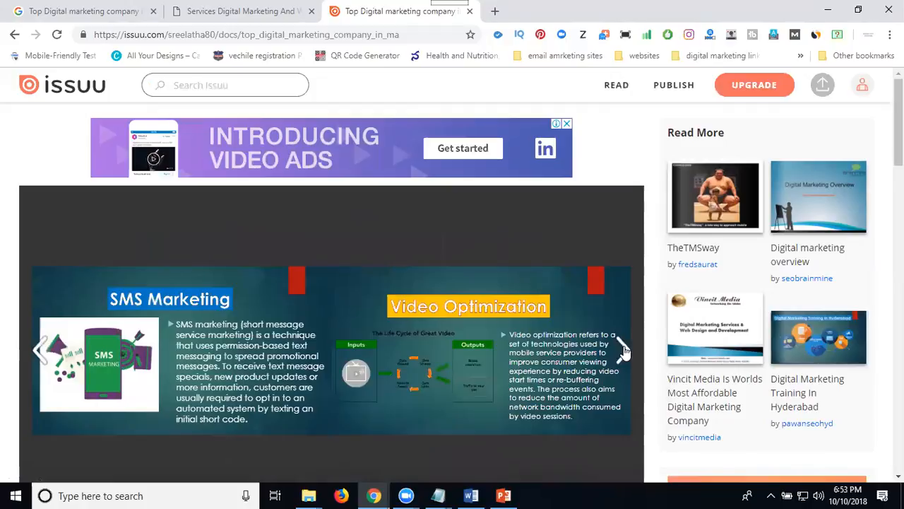
pyautogui.click(622, 351)
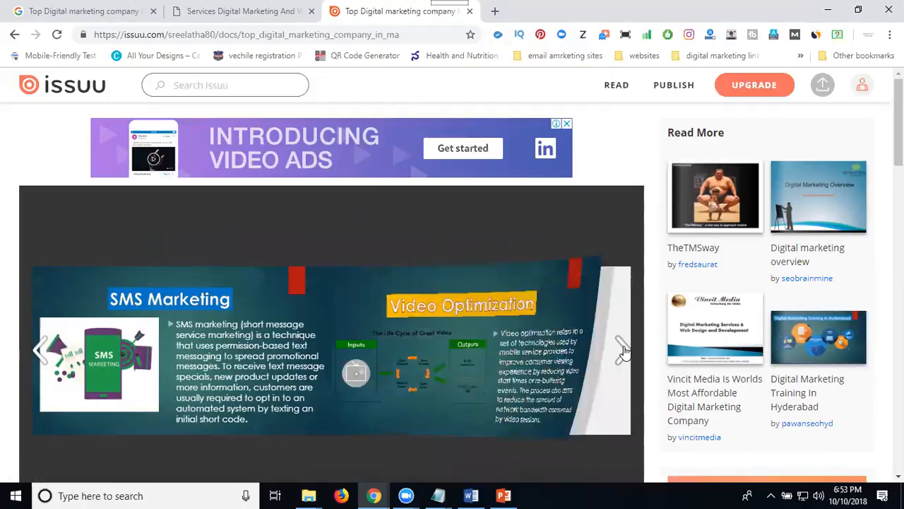
pyautogui.click(620, 350)
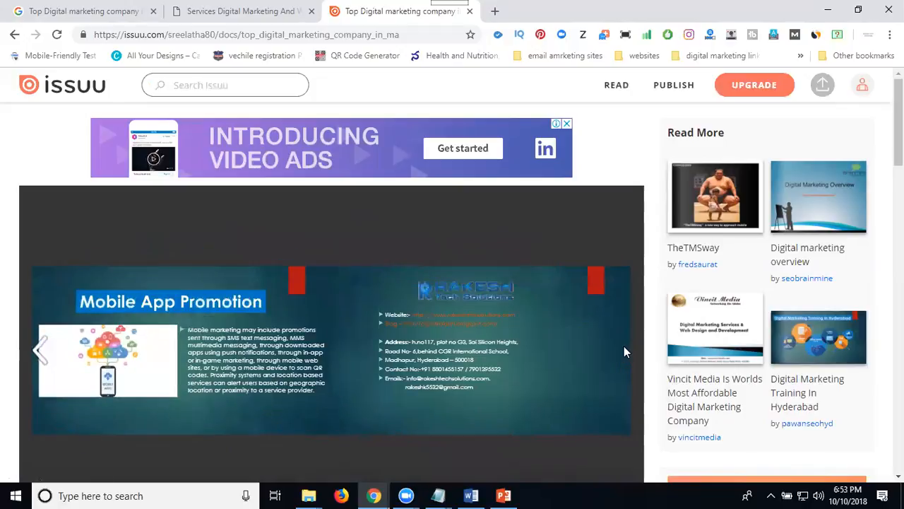
pyautogui.moveTo(421, 93)
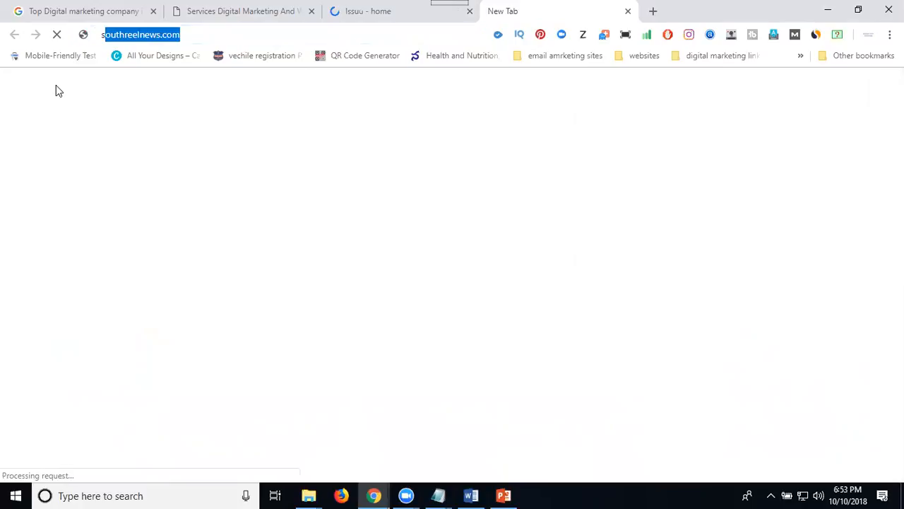
# Load slideshare.net in a new Chrome tab
pyautogui.write('slideshare.net')
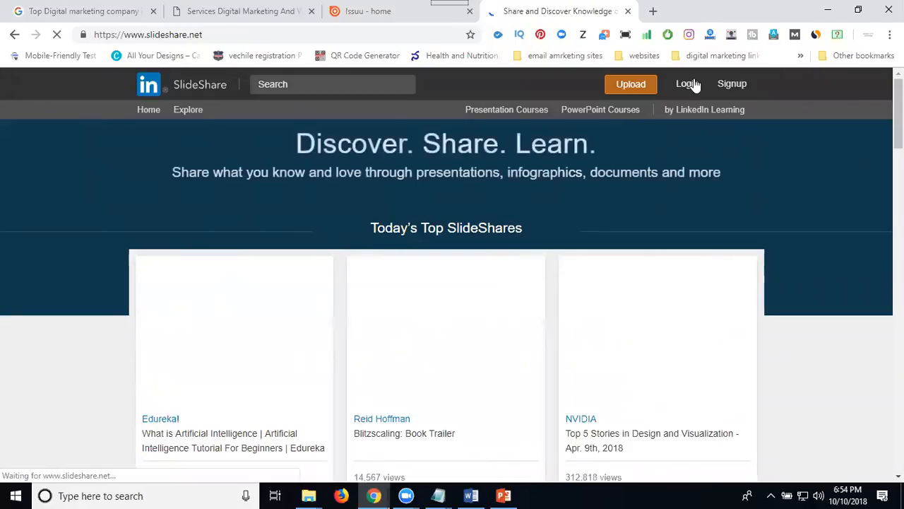
# Sign in to SlideShare with the saved account and start a new upload
pyautogui.click(684, 83)
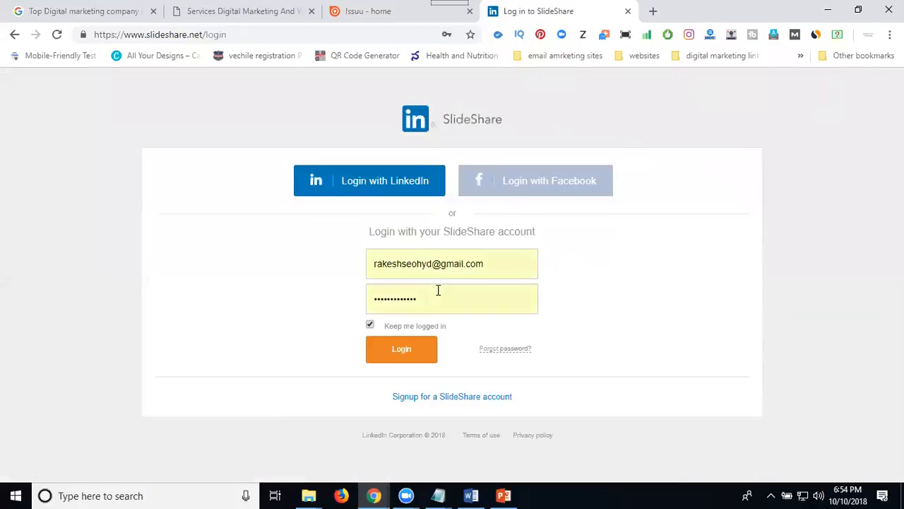
pyautogui.click(401, 348)
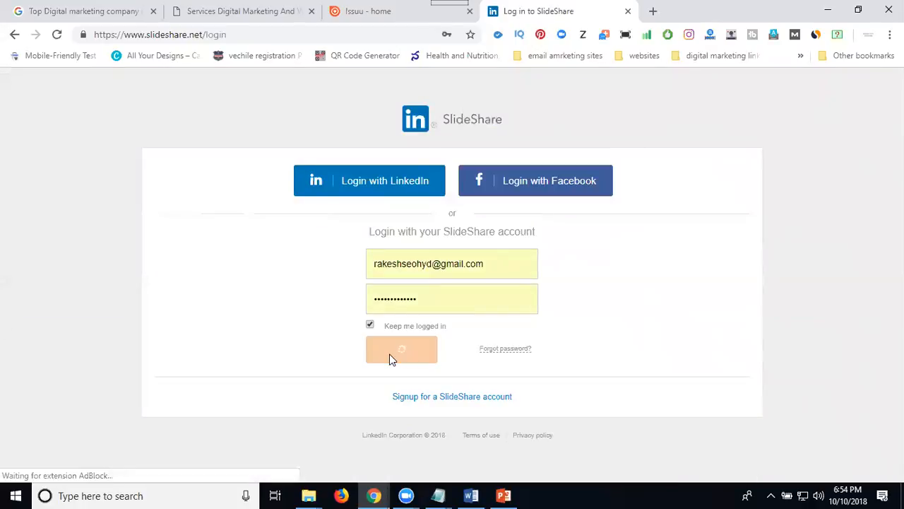
pyautogui.click(402, 349)
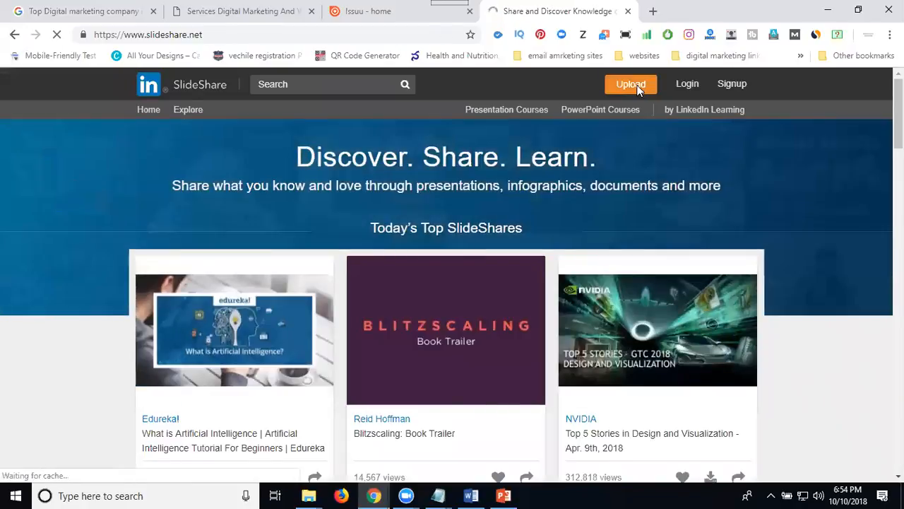
pyautogui.click(630, 83)
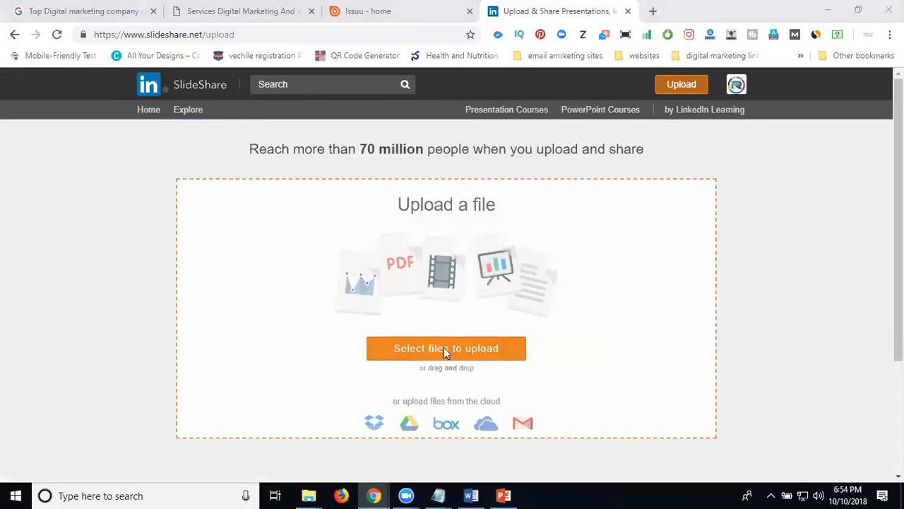
# Upload the 'Top SEO Freelancer in madhapur, Hyderabad' PDF from the ppt and videos folder
pyautogui.click(446, 348)
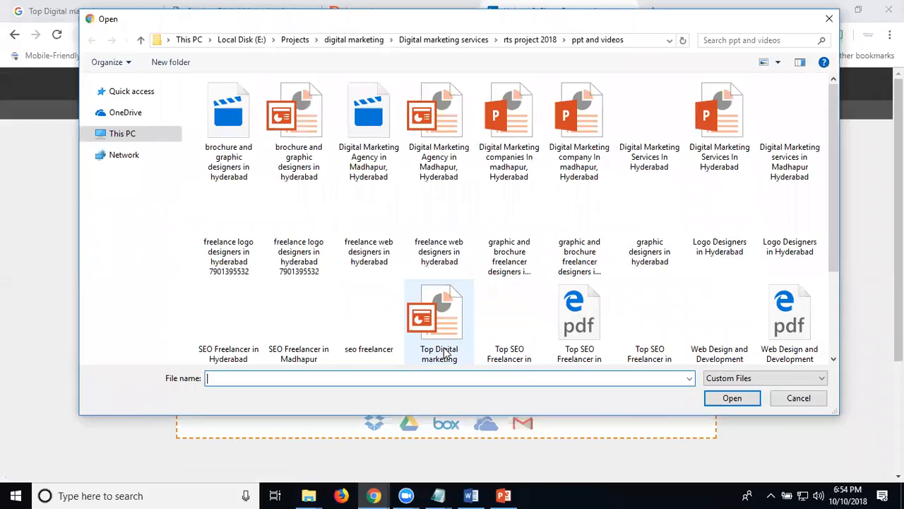
pyautogui.moveTo(438, 318)
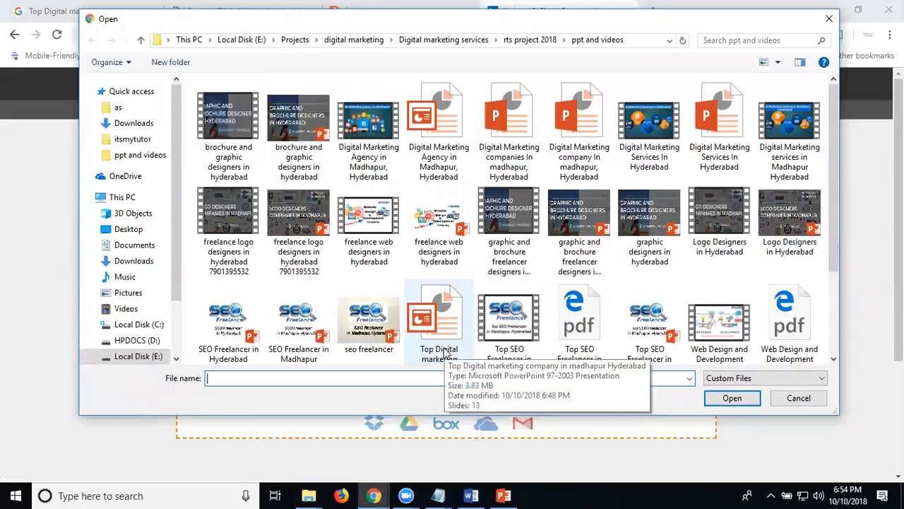
pyautogui.click(579, 311)
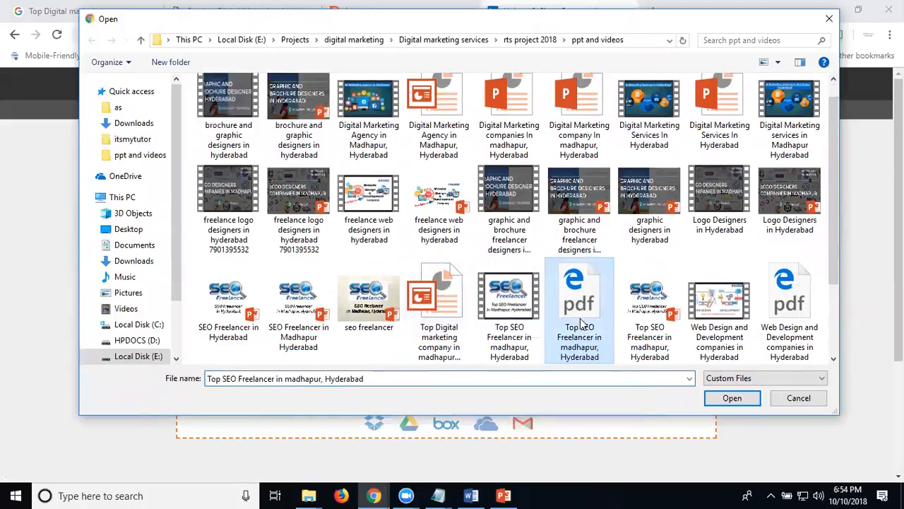
pyautogui.scroll(-3)
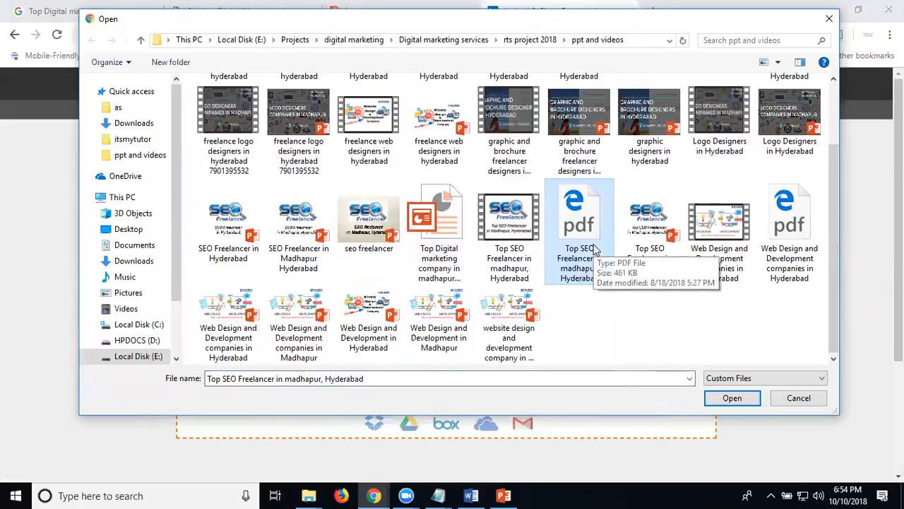
pyautogui.click(731, 398)
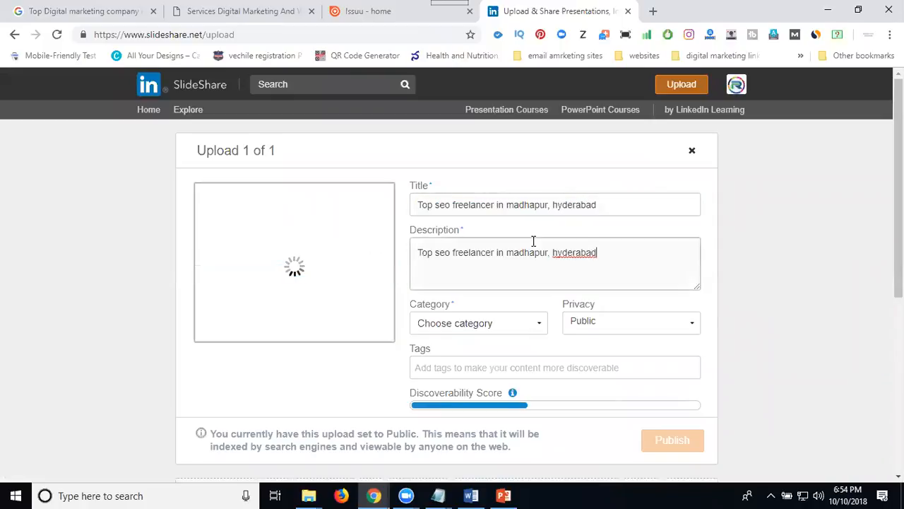
pyautogui.write('79013')
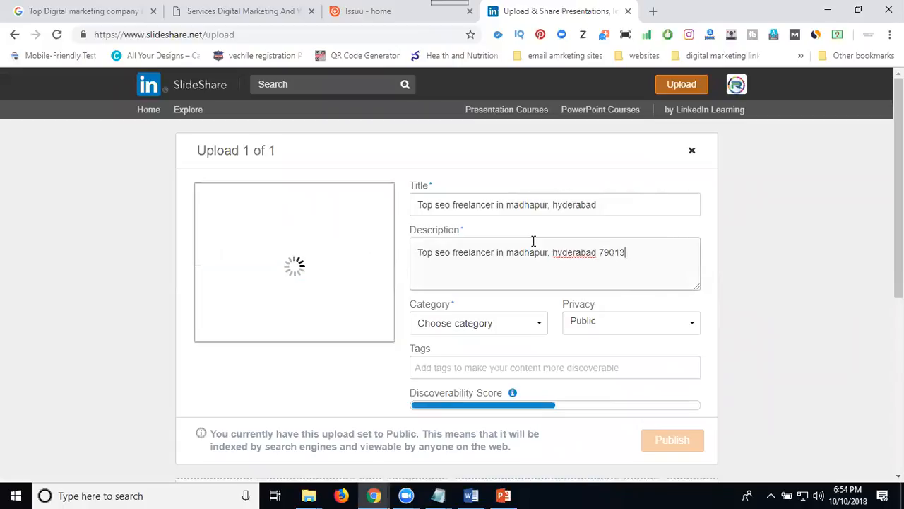
pyautogui.write('95532')
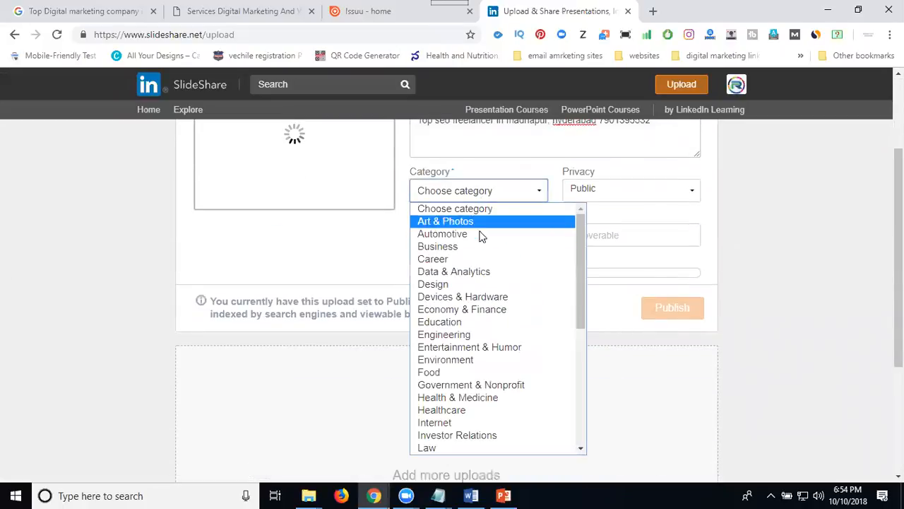
pyautogui.click(438, 246)
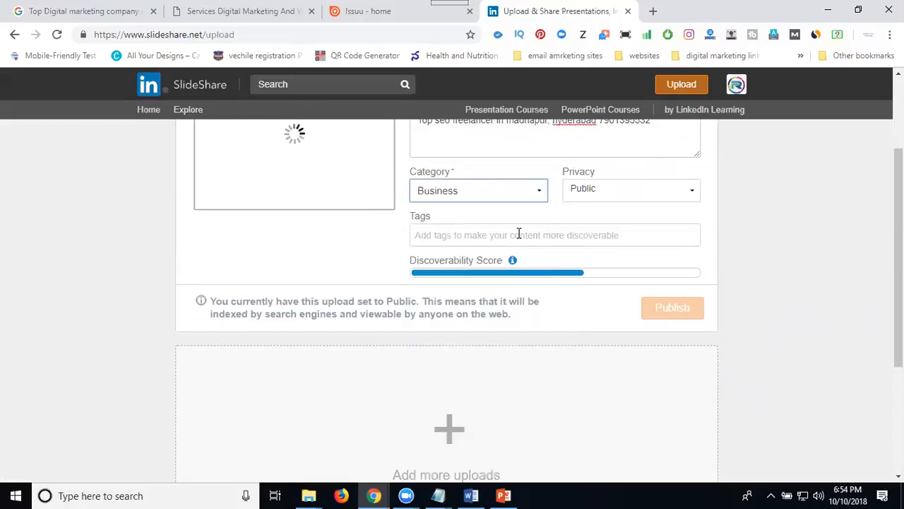
pyautogui.scroll(3)
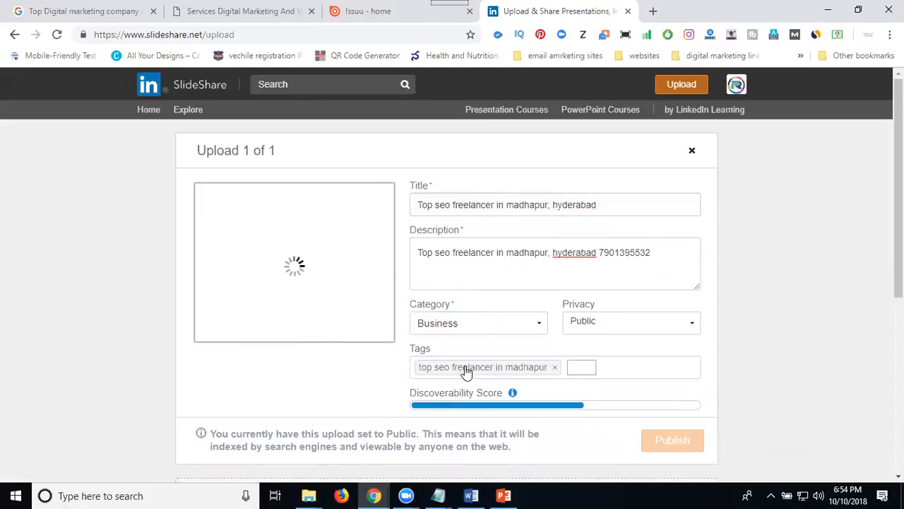
# Add tags such as seo freelancer, hyderabad, the company name and digital, then publish
pyautogui.write('seo freelancer in')
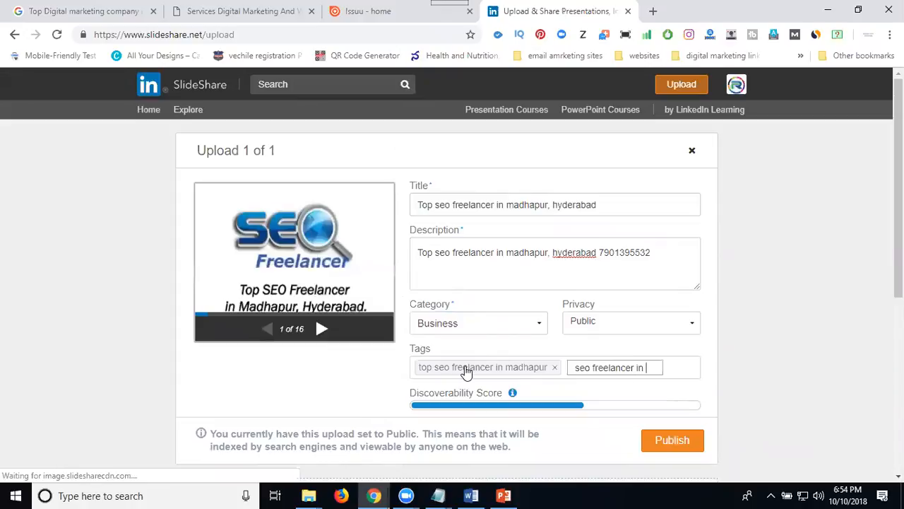
pyautogui.write('hyderabad')
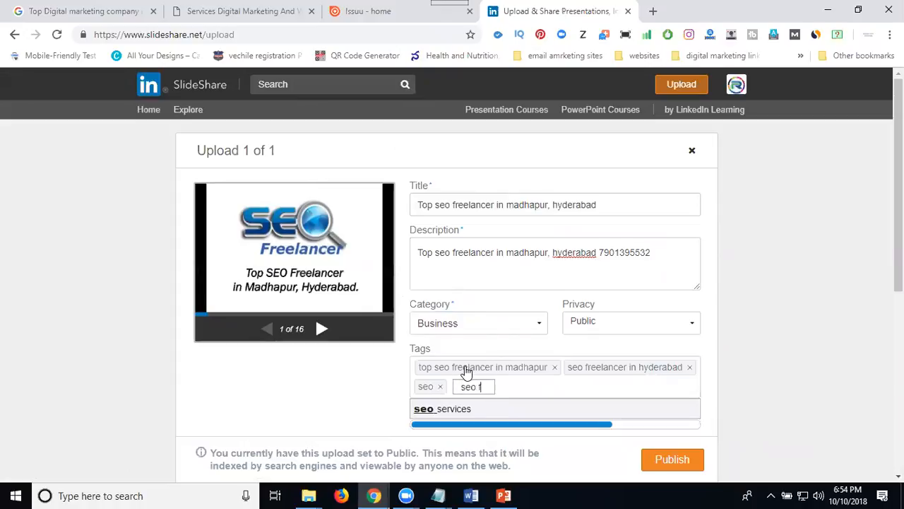
pyautogui.write('reelancer')
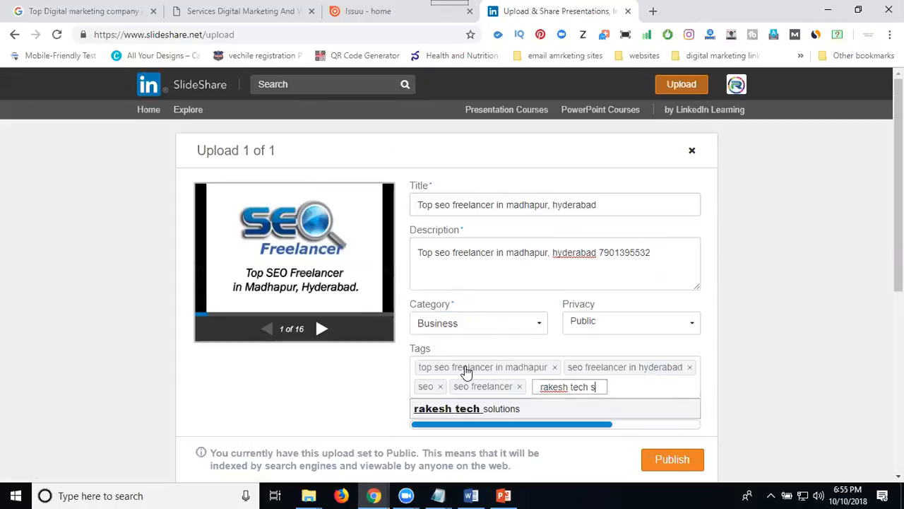
pyautogui.click(466, 409)
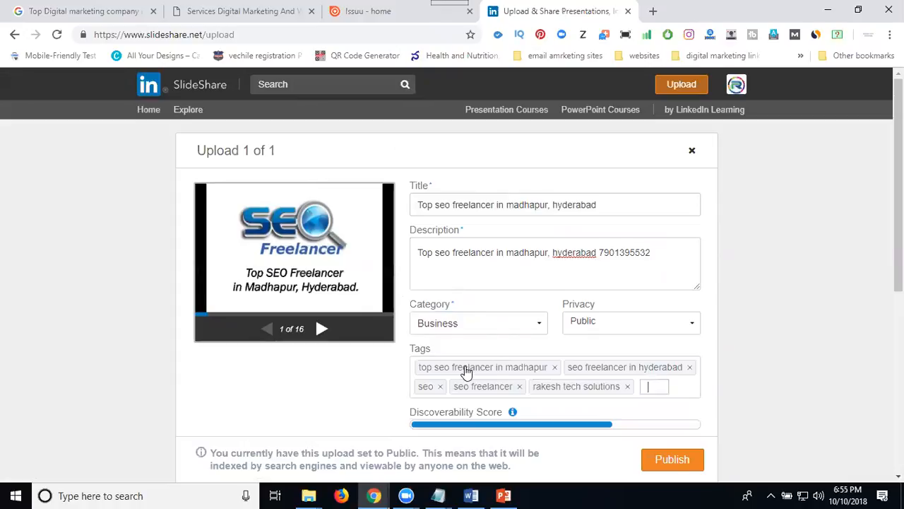
pyautogui.write('digital rakesh')
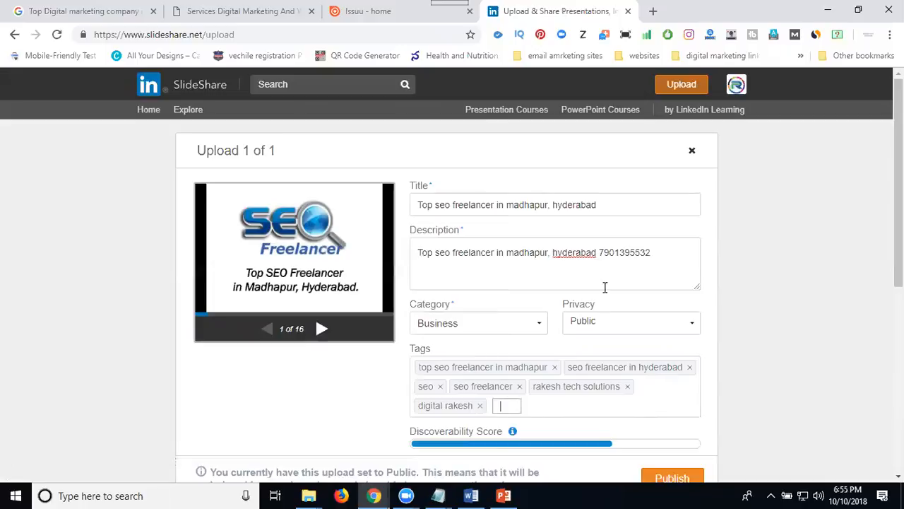
pyautogui.scroll(-3)
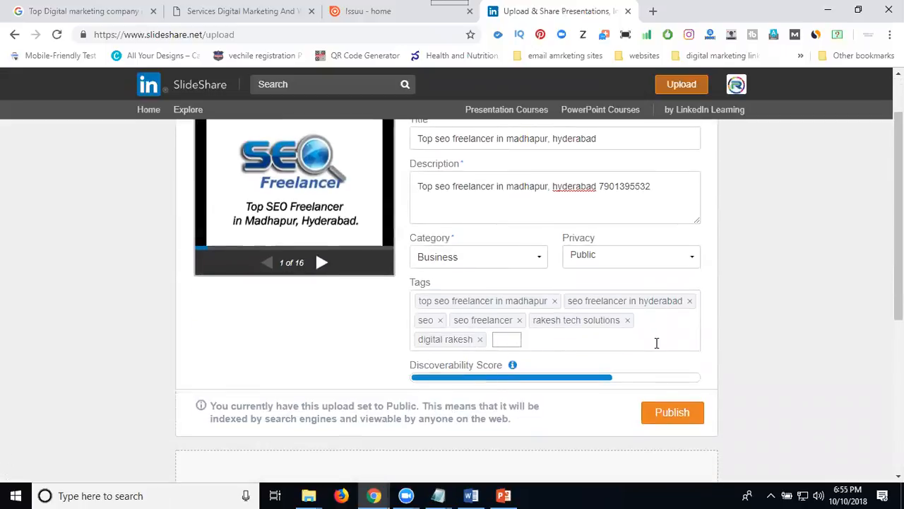
pyautogui.click(672, 413)
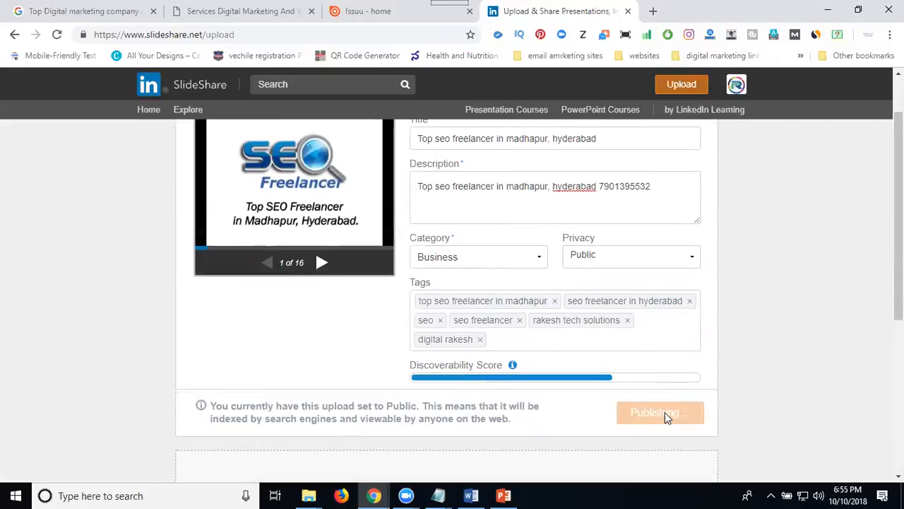
# Submit the upload and start paging through the published Top seo freelancer presentation
pyautogui.click(659, 412)
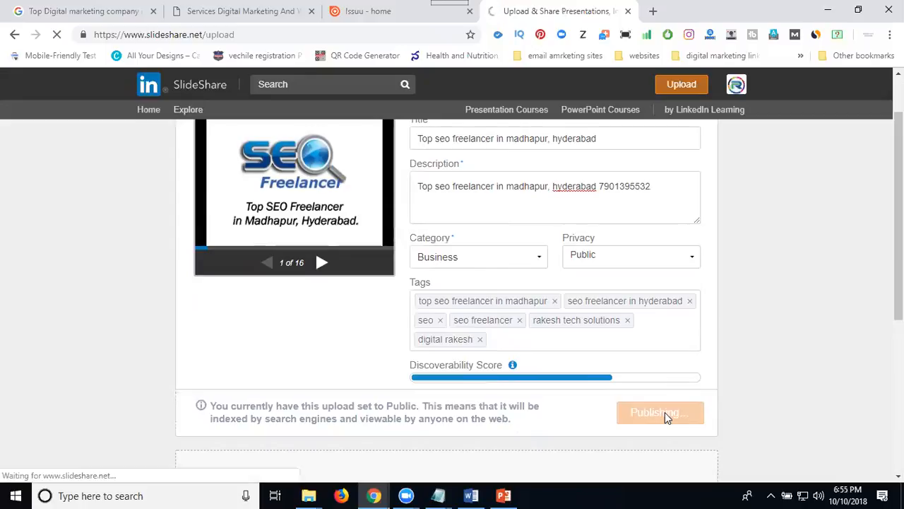
pyautogui.click(660, 413)
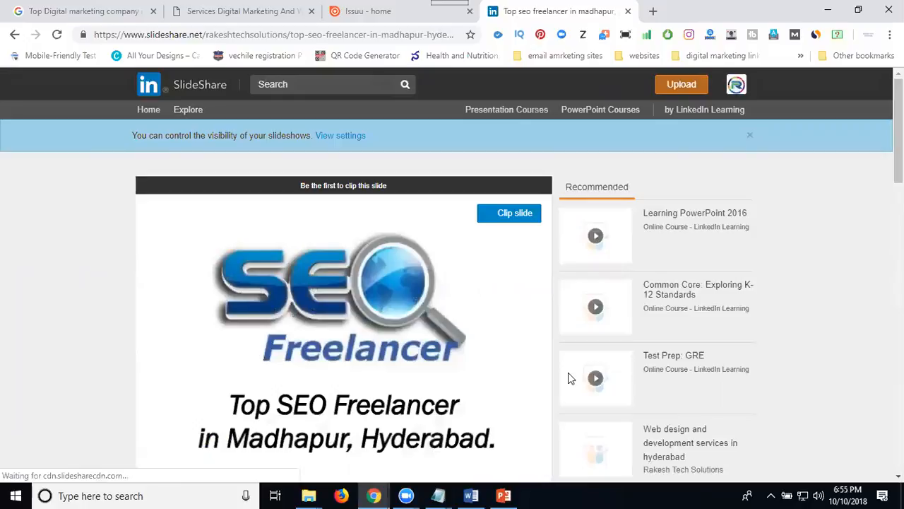
pyautogui.scroll(-3)
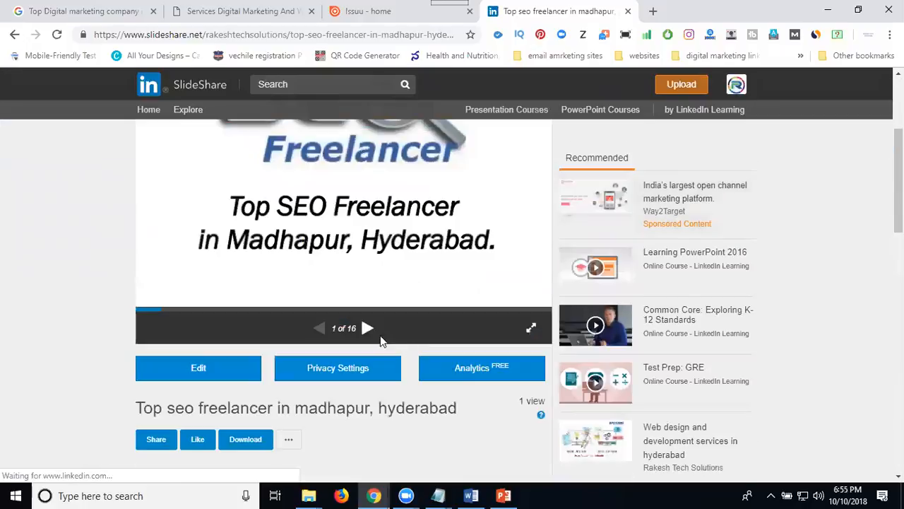
pyautogui.click(368, 328)
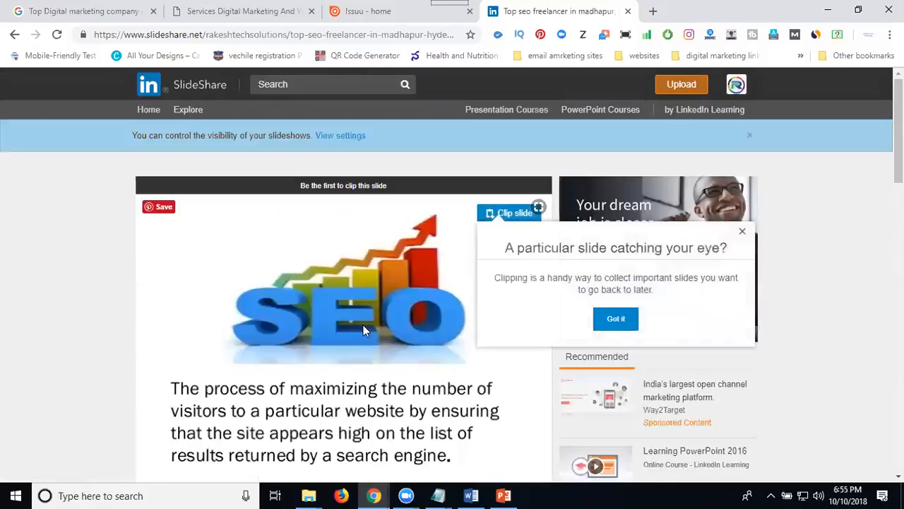
# Advance to the Keyword Selection Strategies slide and dismiss the clipping tip
pyautogui.scroll(-3)
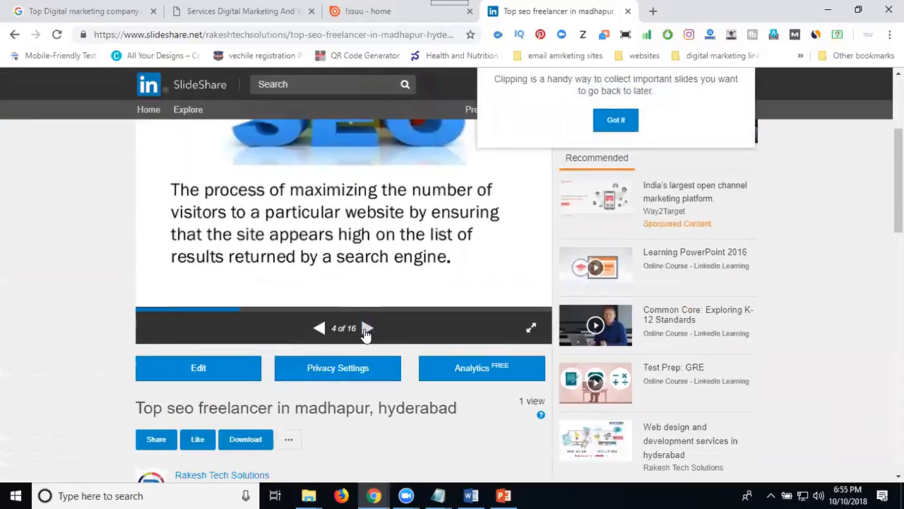
pyautogui.click(368, 328)
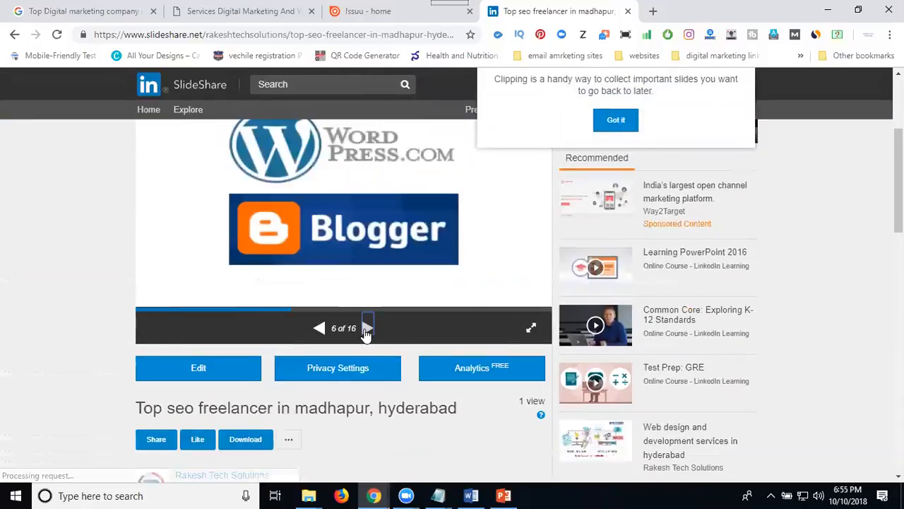
pyautogui.click(368, 327)
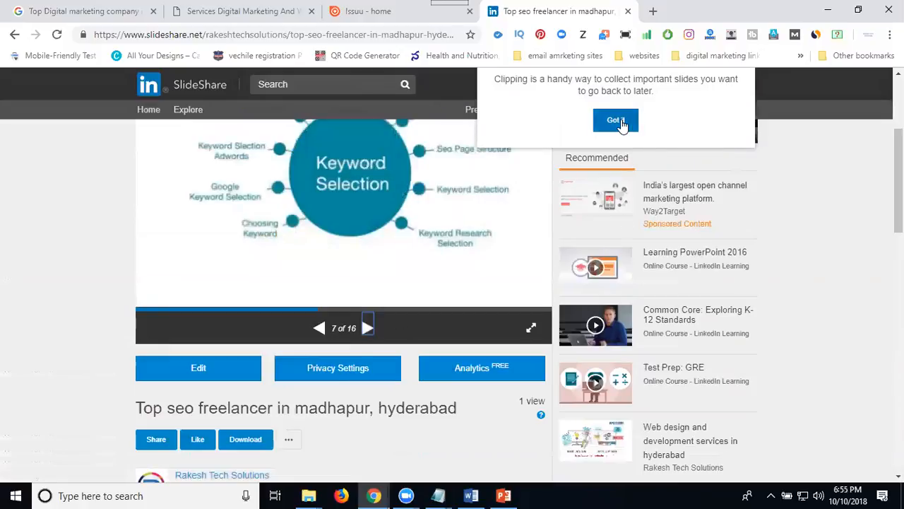
pyautogui.click(616, 119)
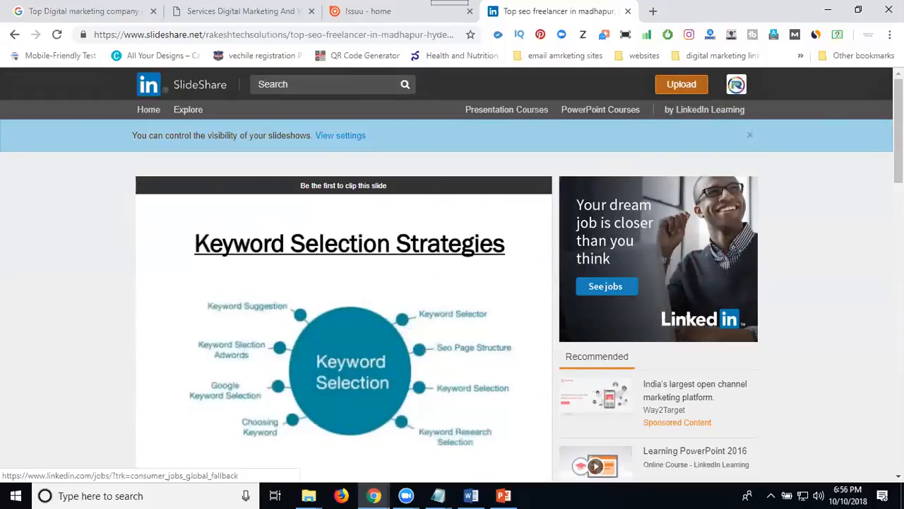
pyautogui.moveTo(829, 254)
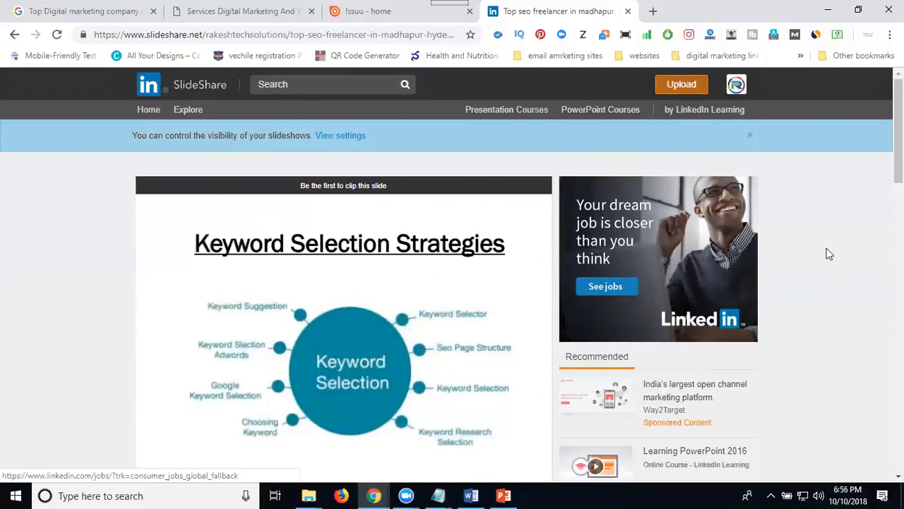